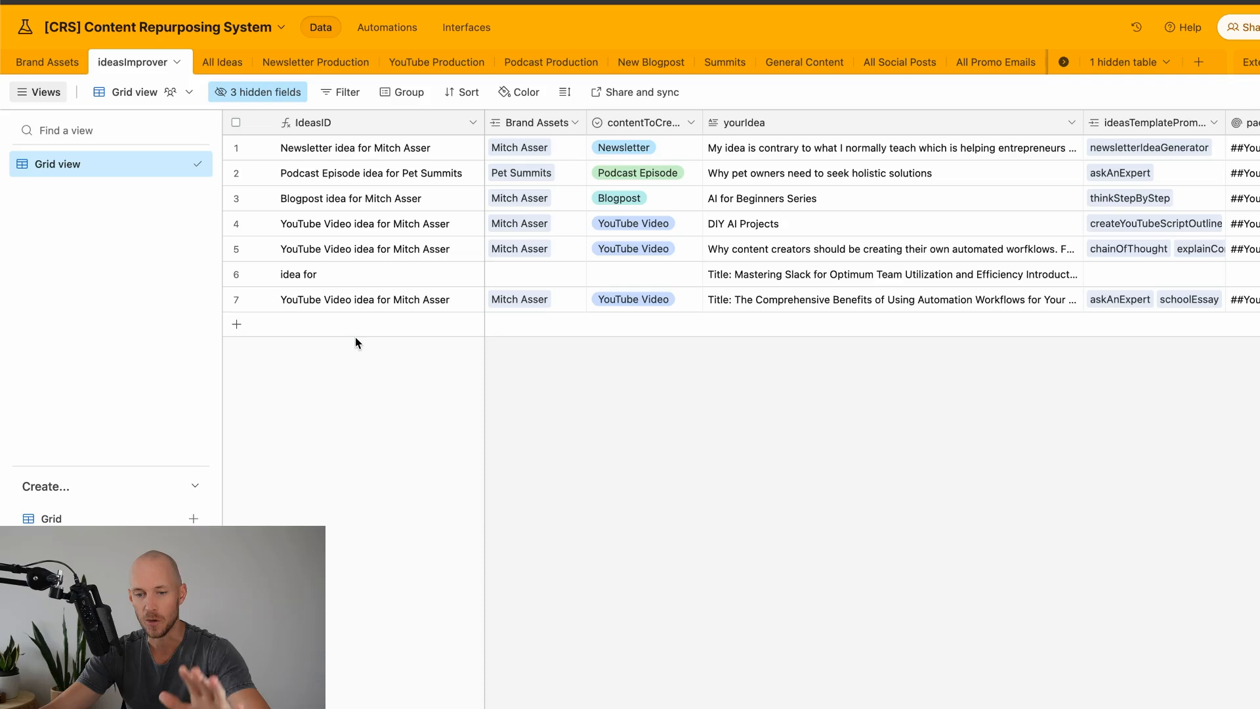
mouse_move(739, 370)
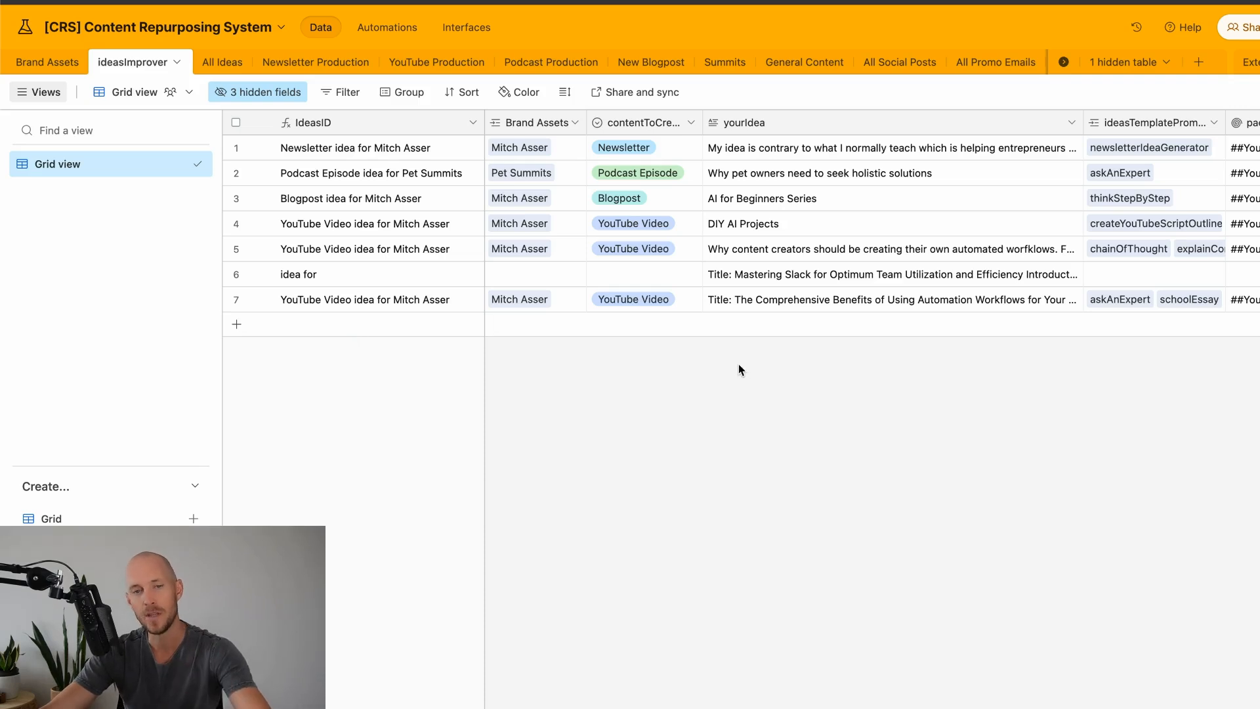
Open the New Idea Enhancer form in Interfaces and choose Pet Summits as the brand asset
click(466, 27)
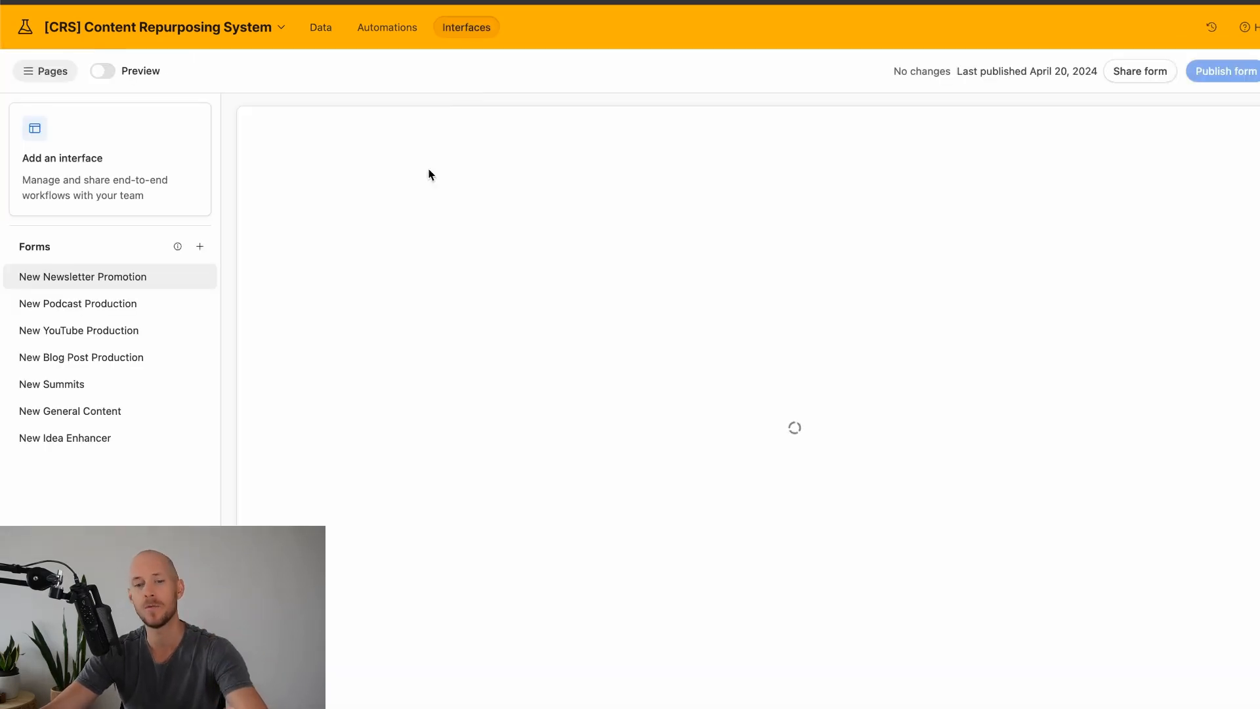
click(64, 438)
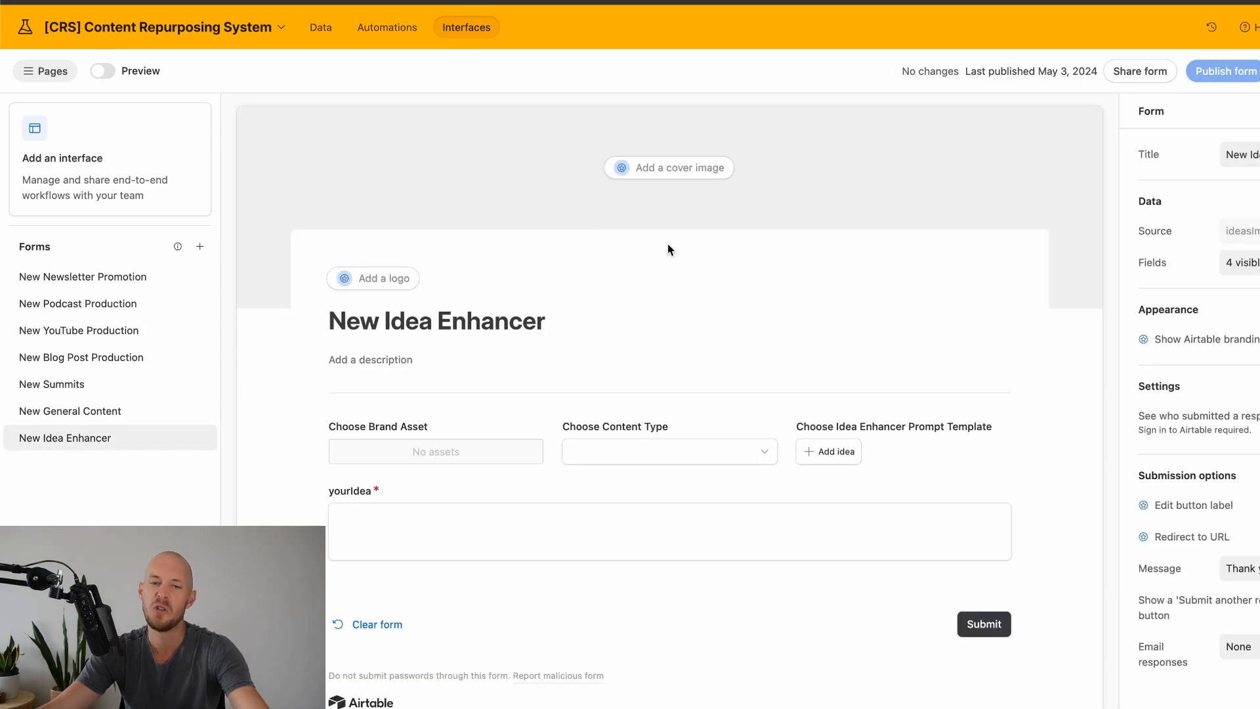
click(435, 450)
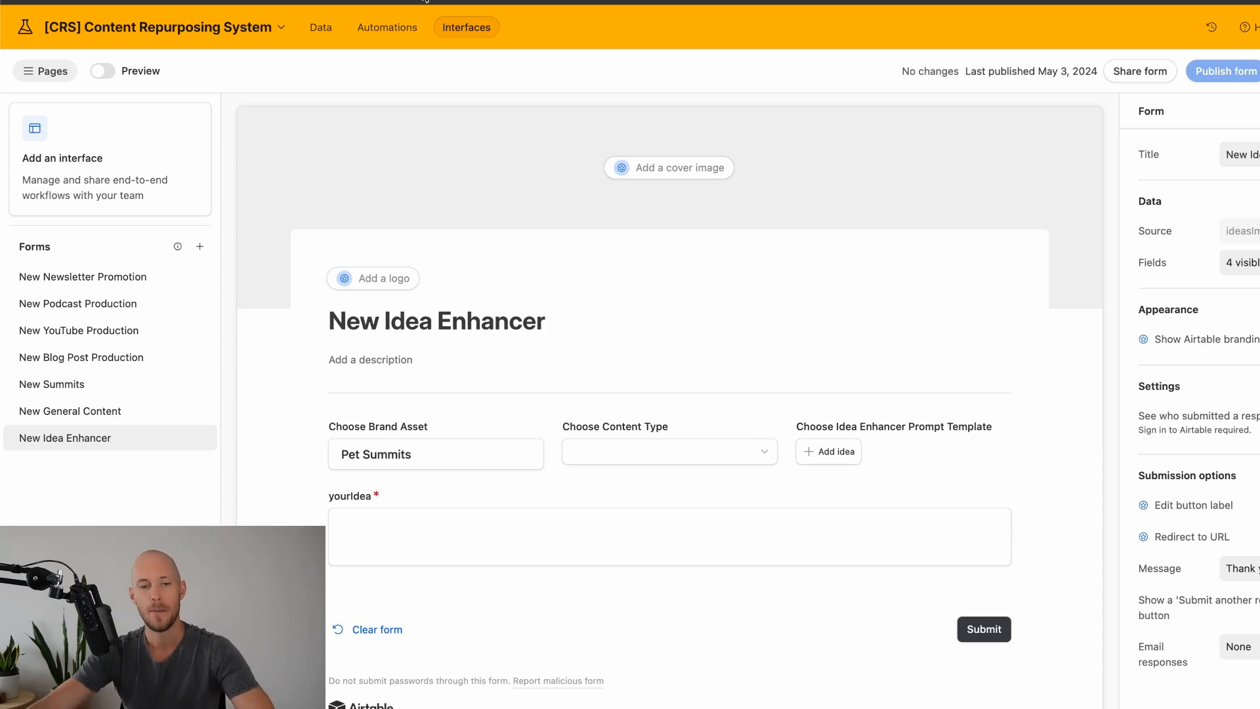
mouse_move(379, 152)
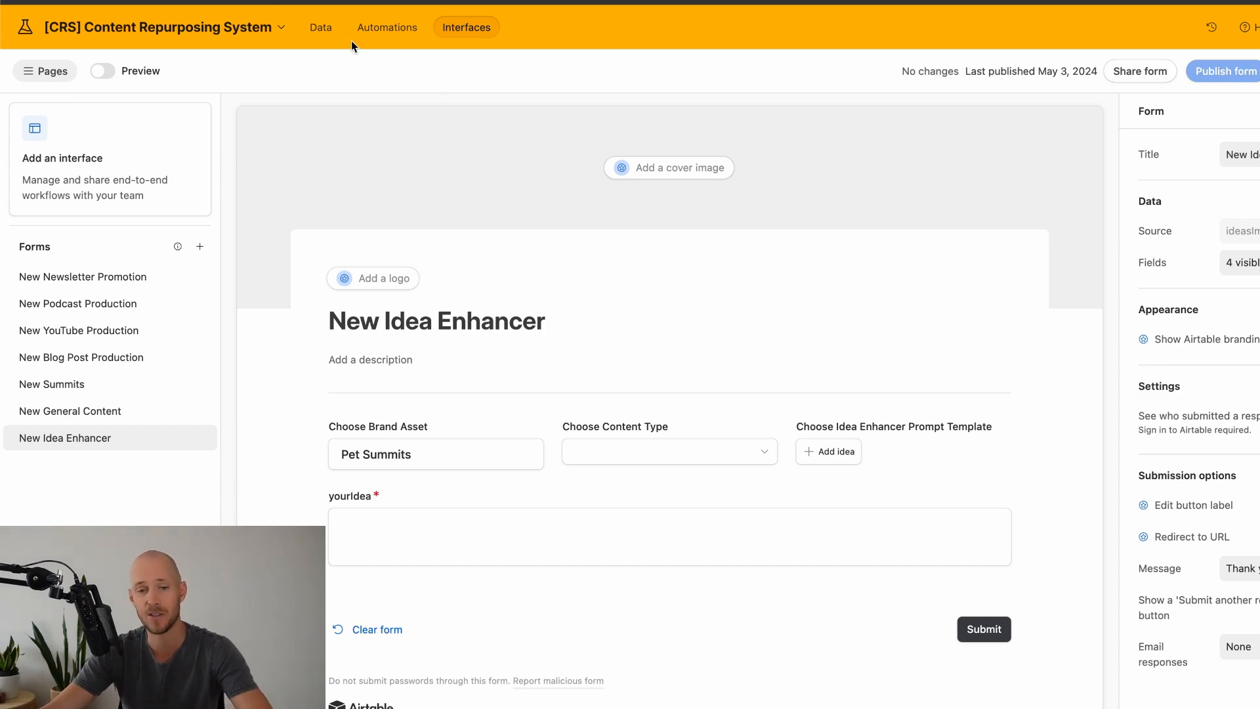
Back in Data, link the simpleExplainer prompt template to the 'idea for' record in ideasImprover
click(321, 26)
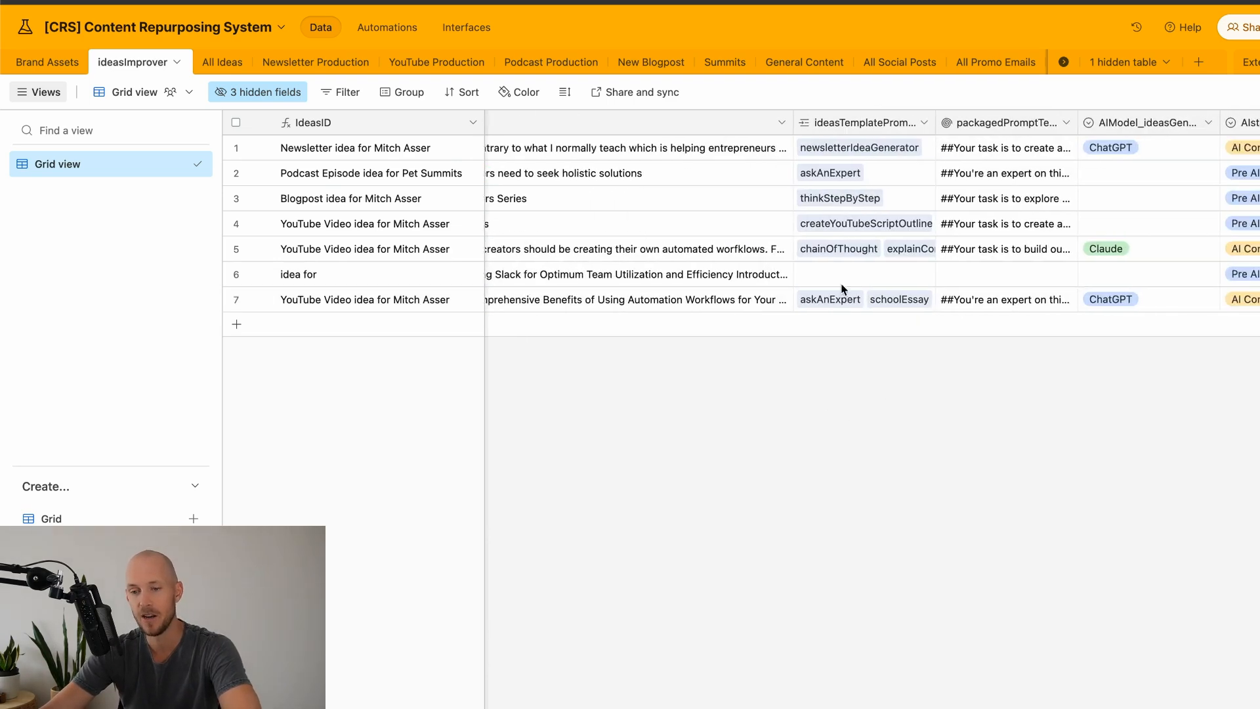
click(826, 273)
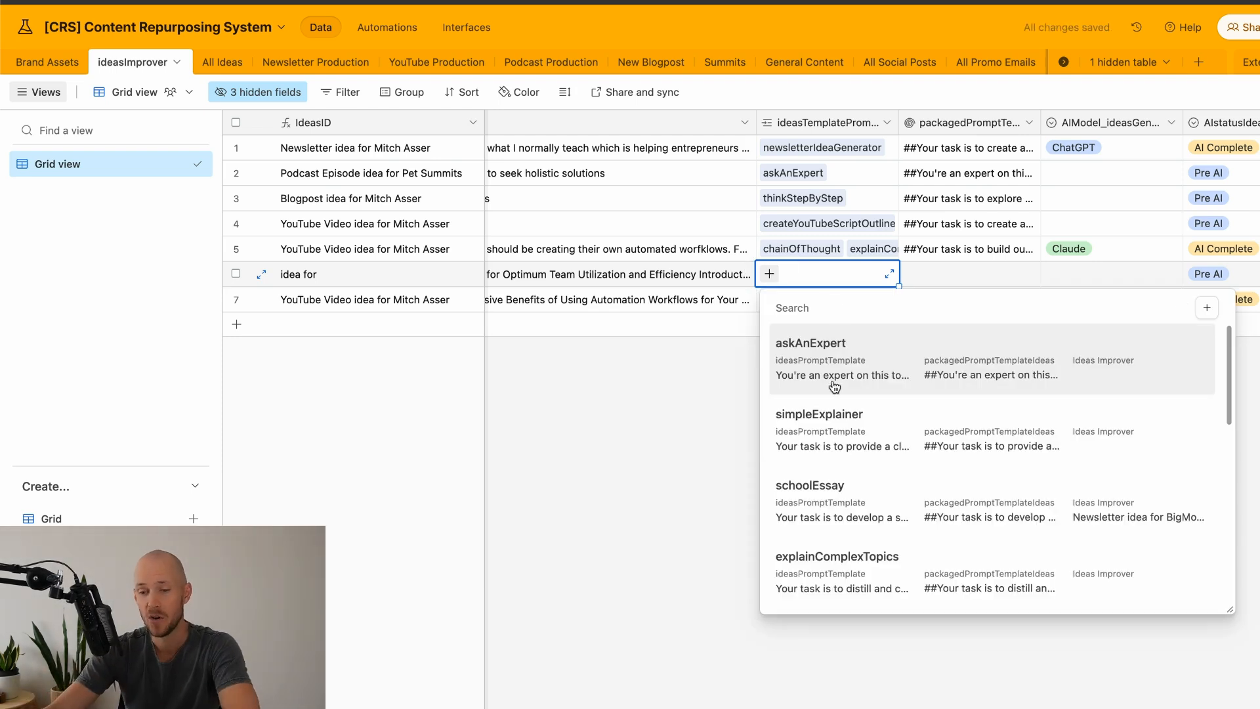
click(818, 414)
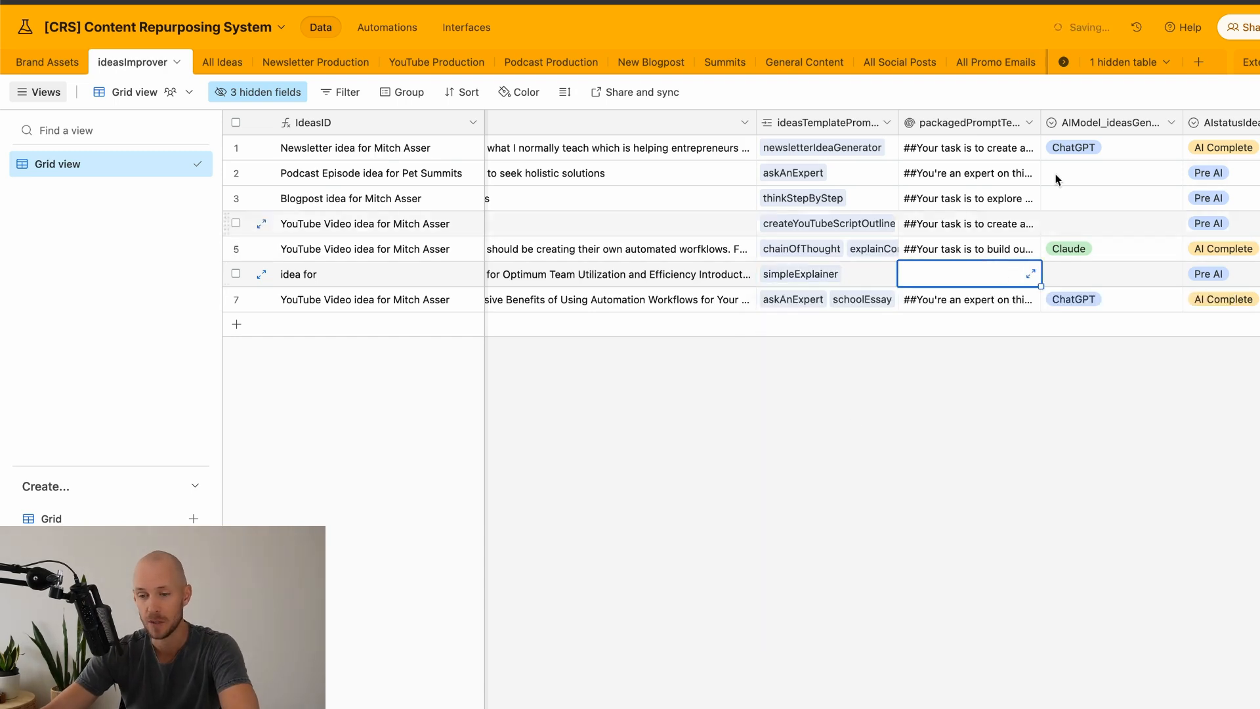
Expand the record's packagedPromptTemplate text, highlight the second prompt block, and close it
click(1029, 273)
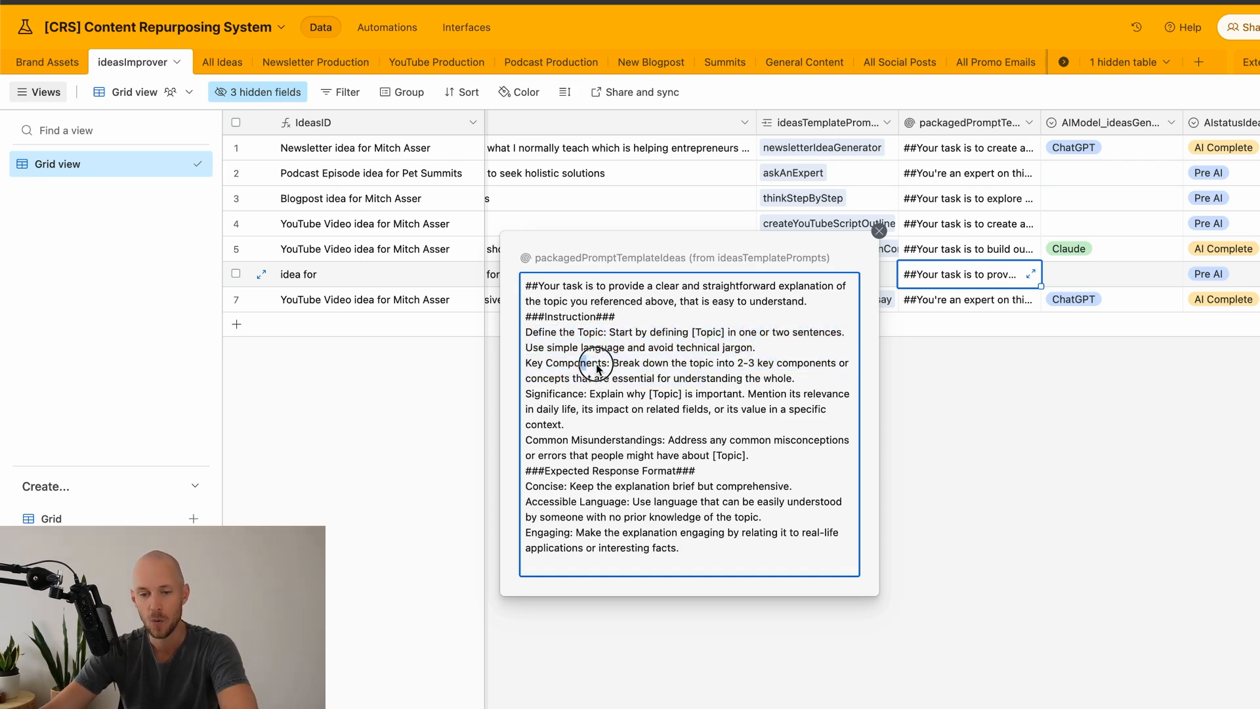
mouse_move(546, 447)
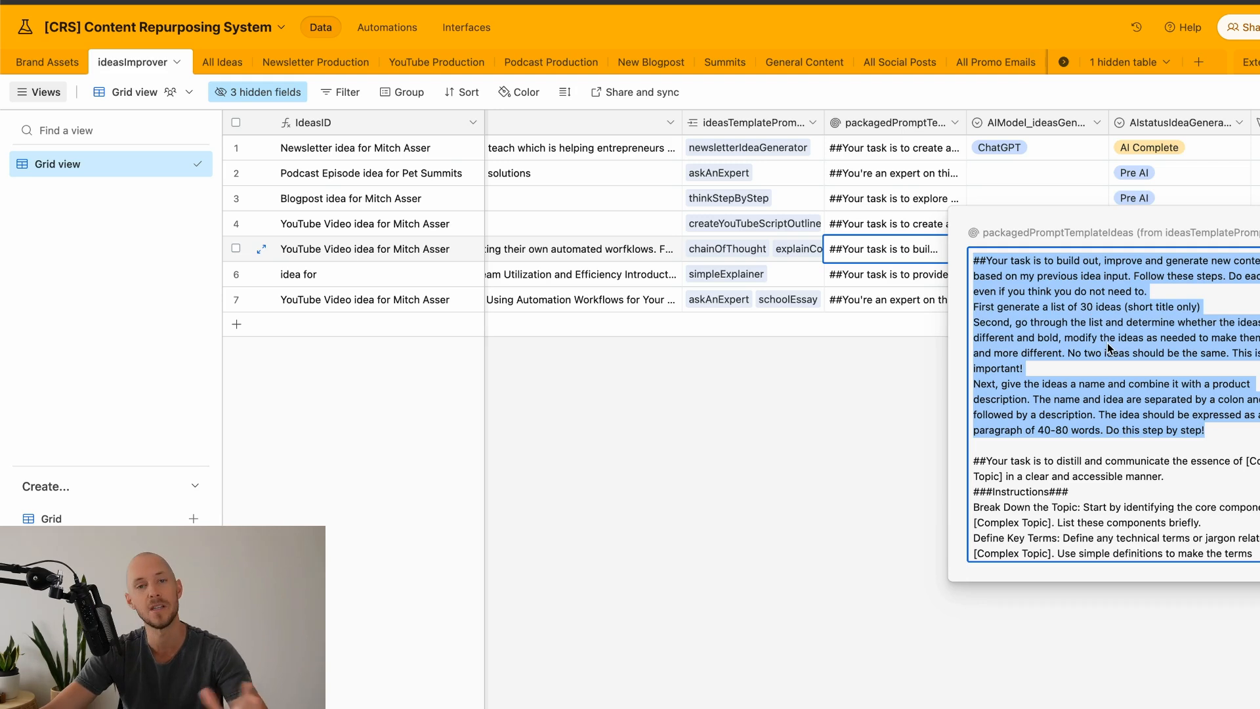
mouse_move(1089, 392)
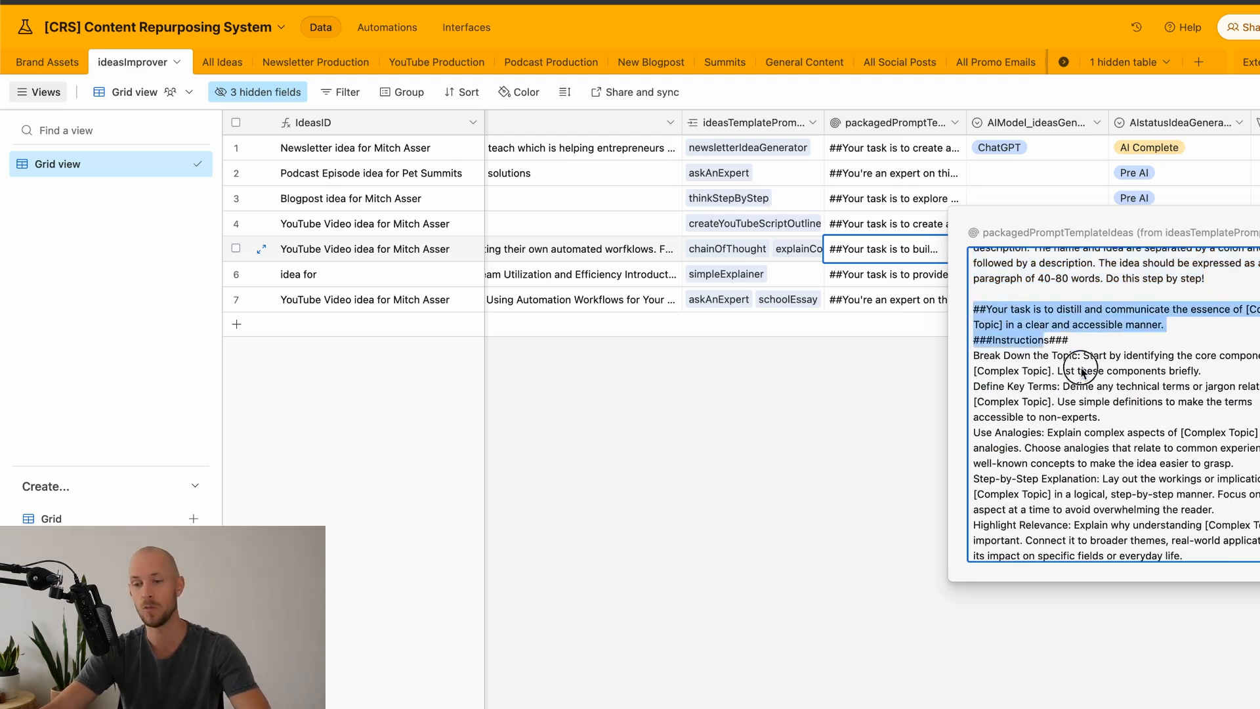
drag(1083, 370, 1205, 550)
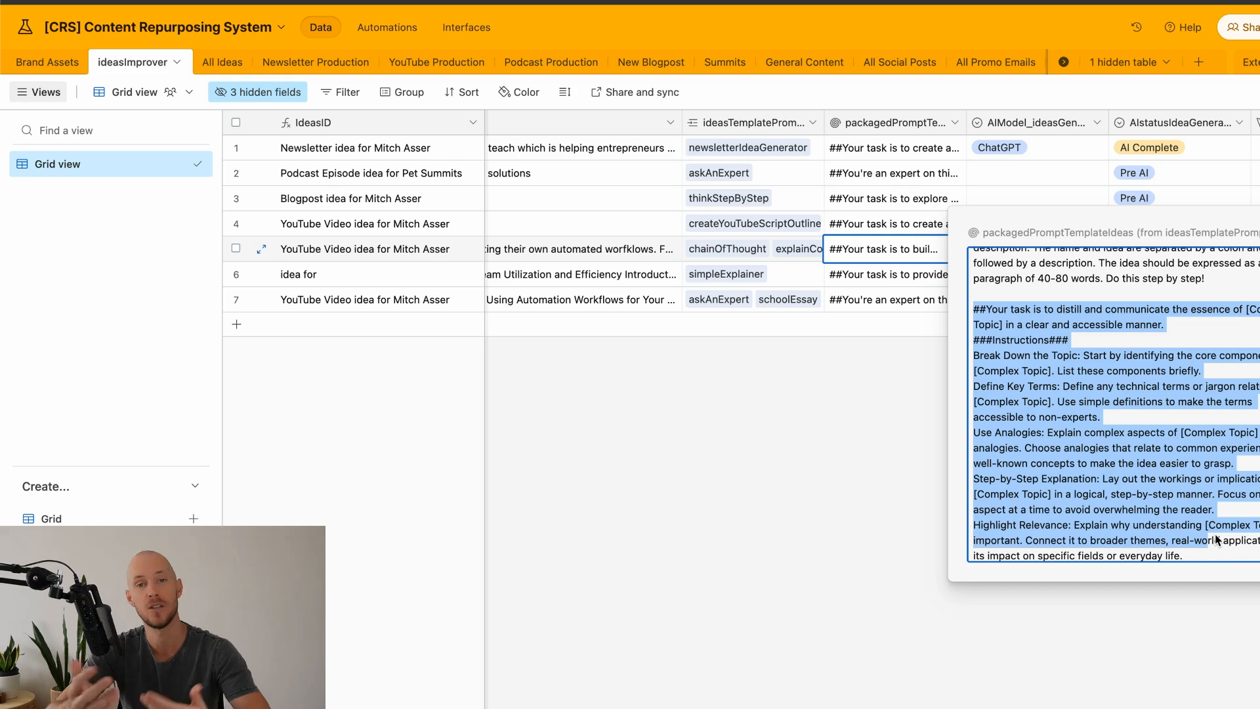
click(883, 248)
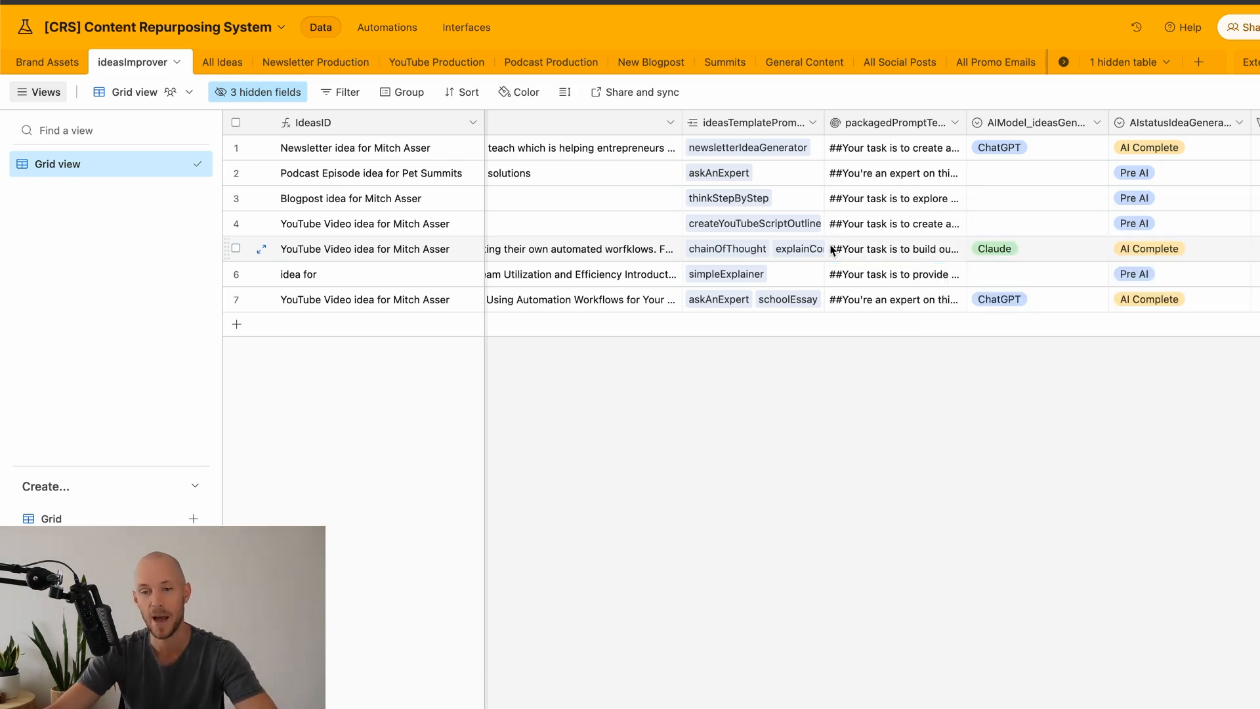
Switch to the All Ideas table and read the third YouTube Video record's full idea output
click(206, 62)
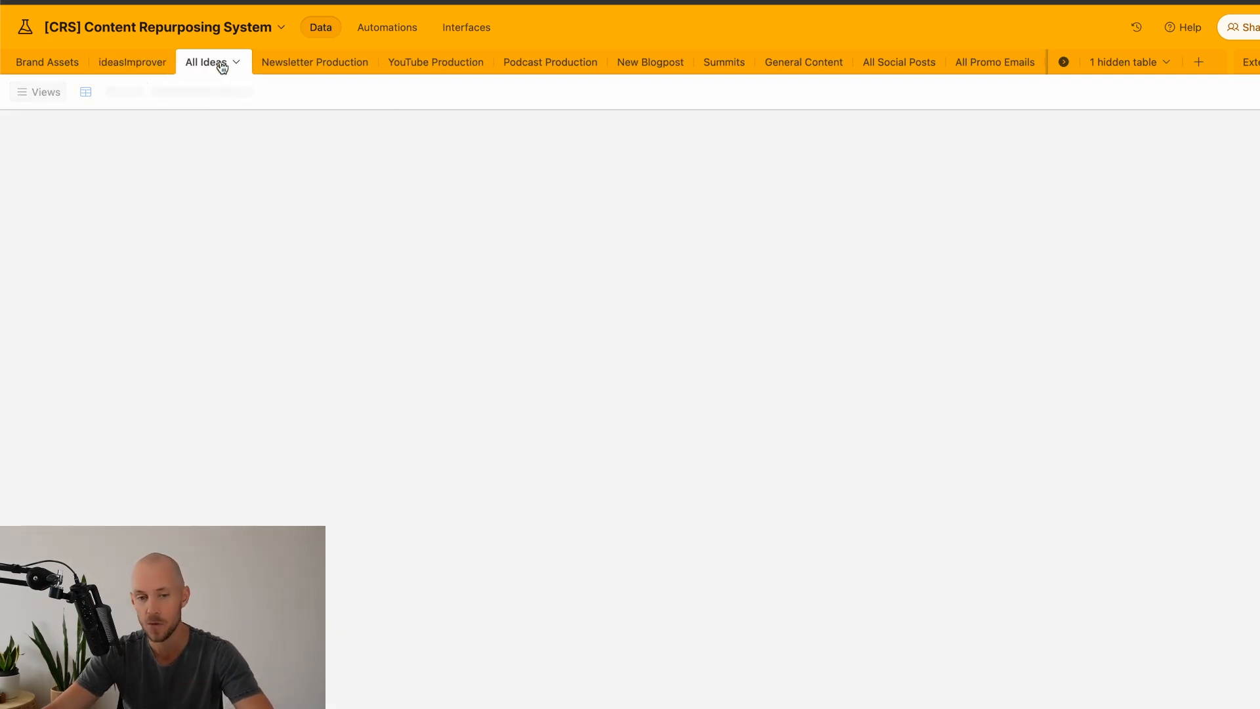
click(206, 62)
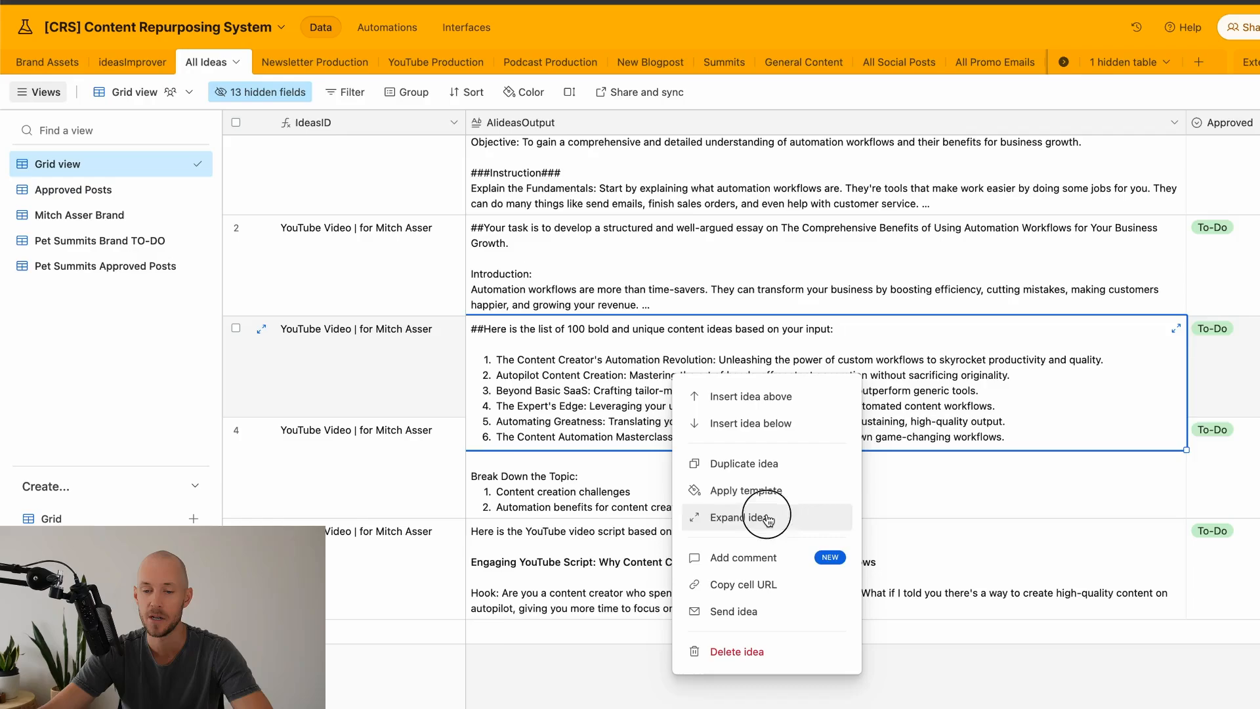
click(739, 517)
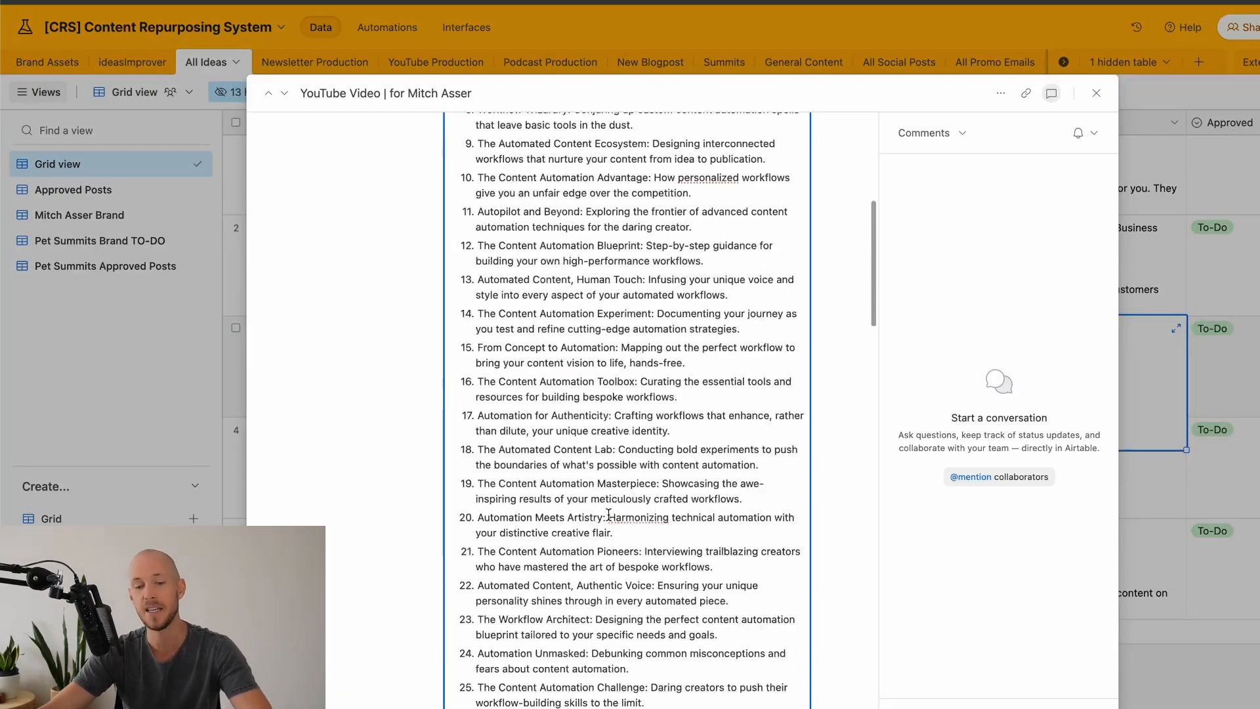
scroll(down, 3)
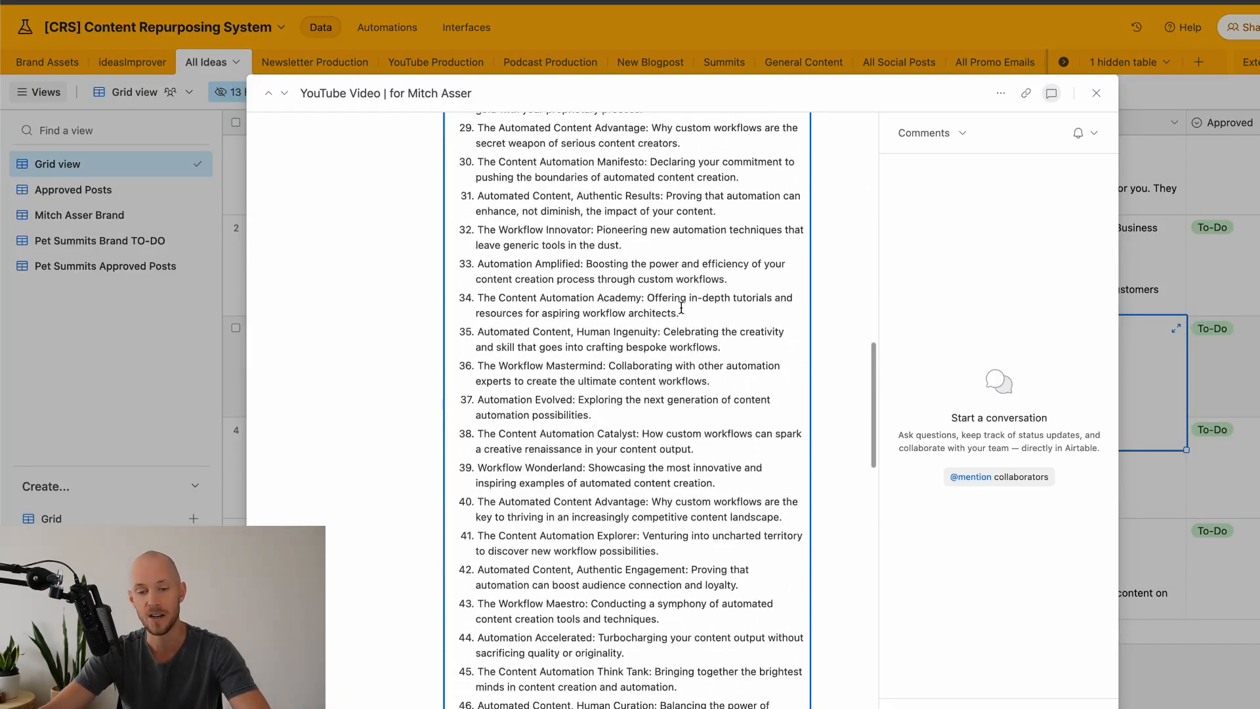
scroll(down, 3)
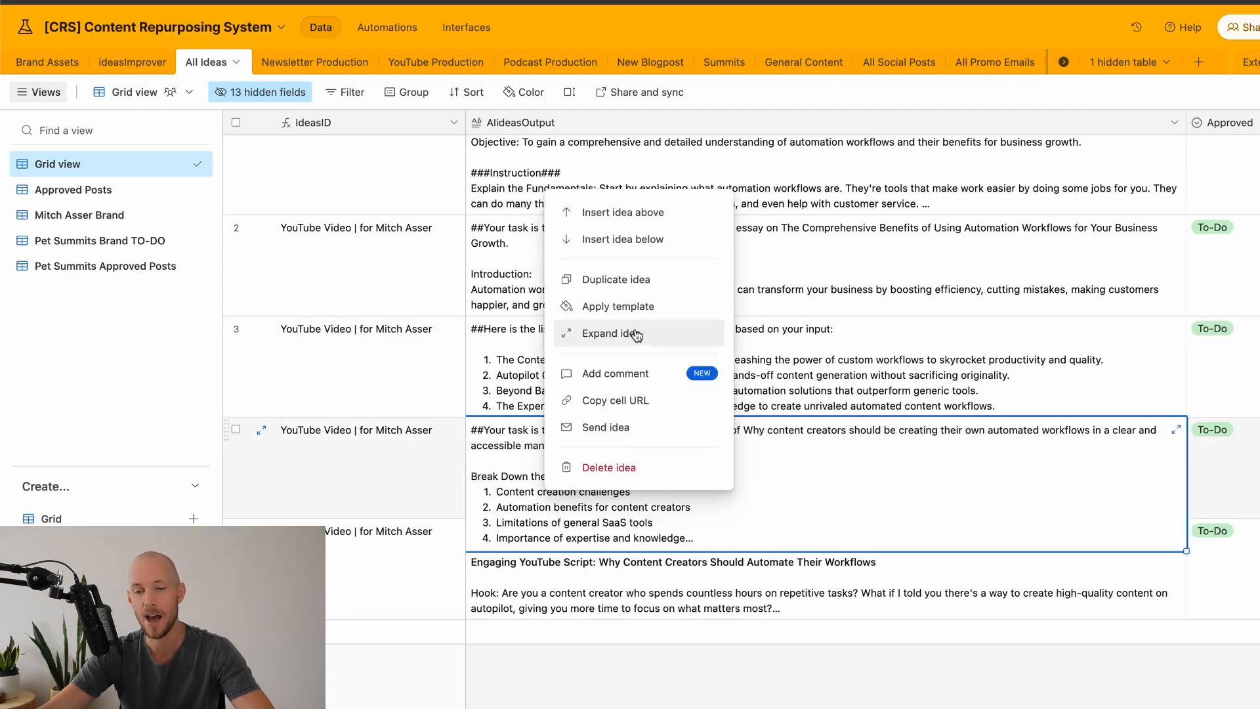
Expand the fourth YouTube Video record's idea output, then close it
click(608, 333)
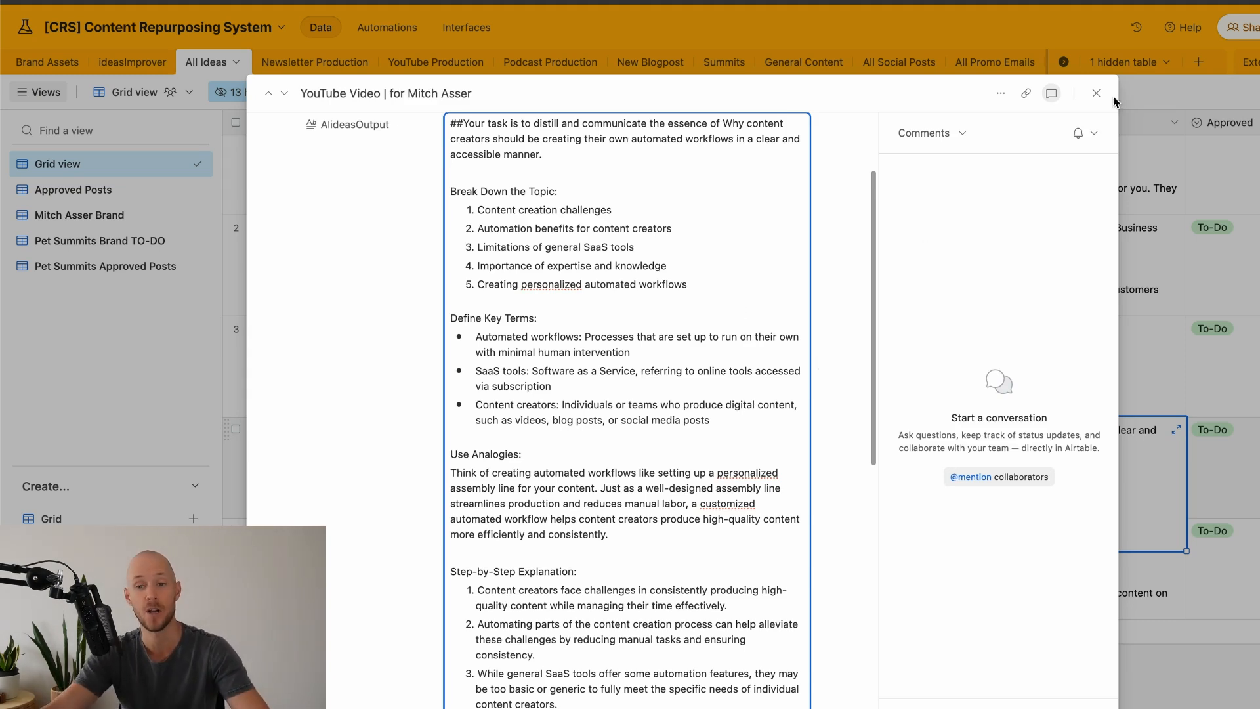
click(1094, 92)
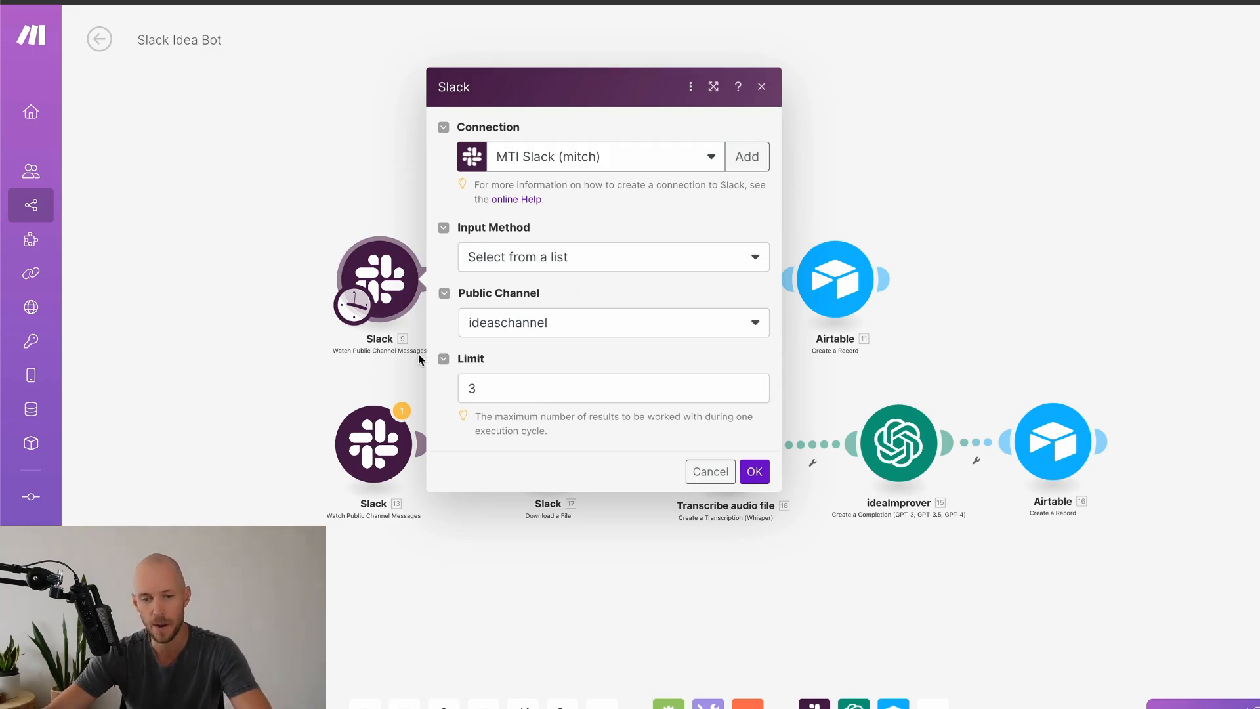
mouse_move(743, 359)
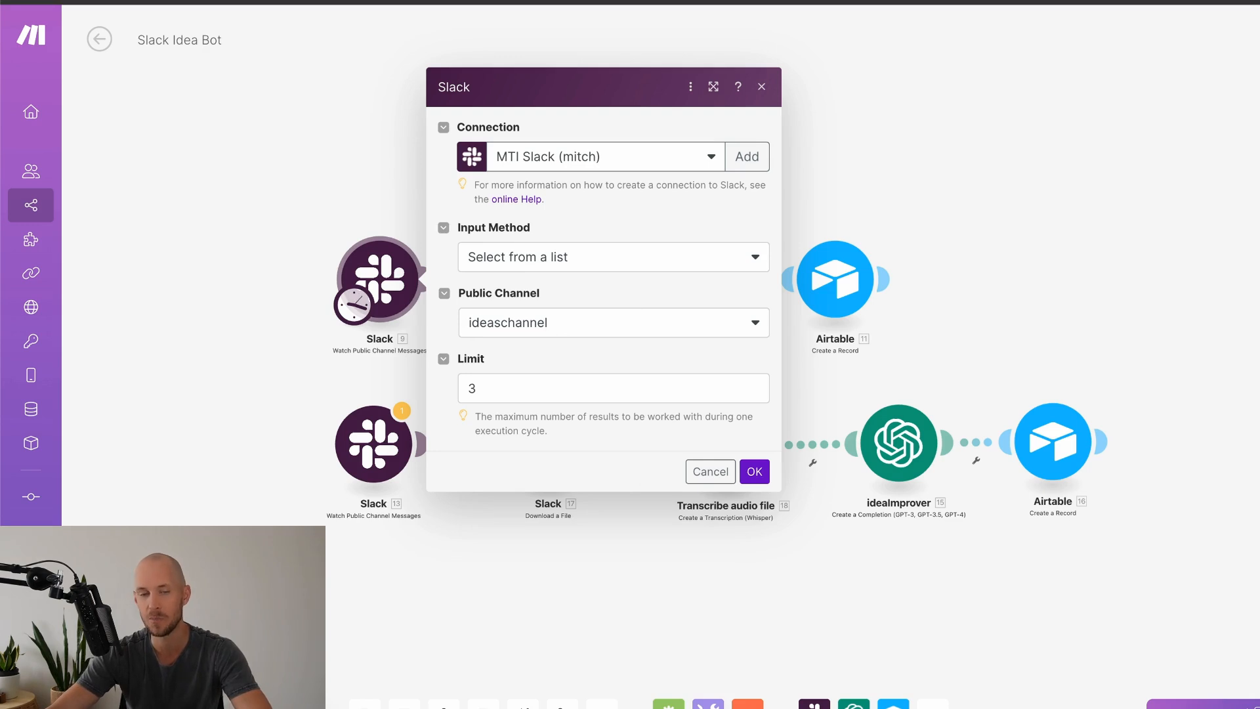
mouse_move(199, 320)
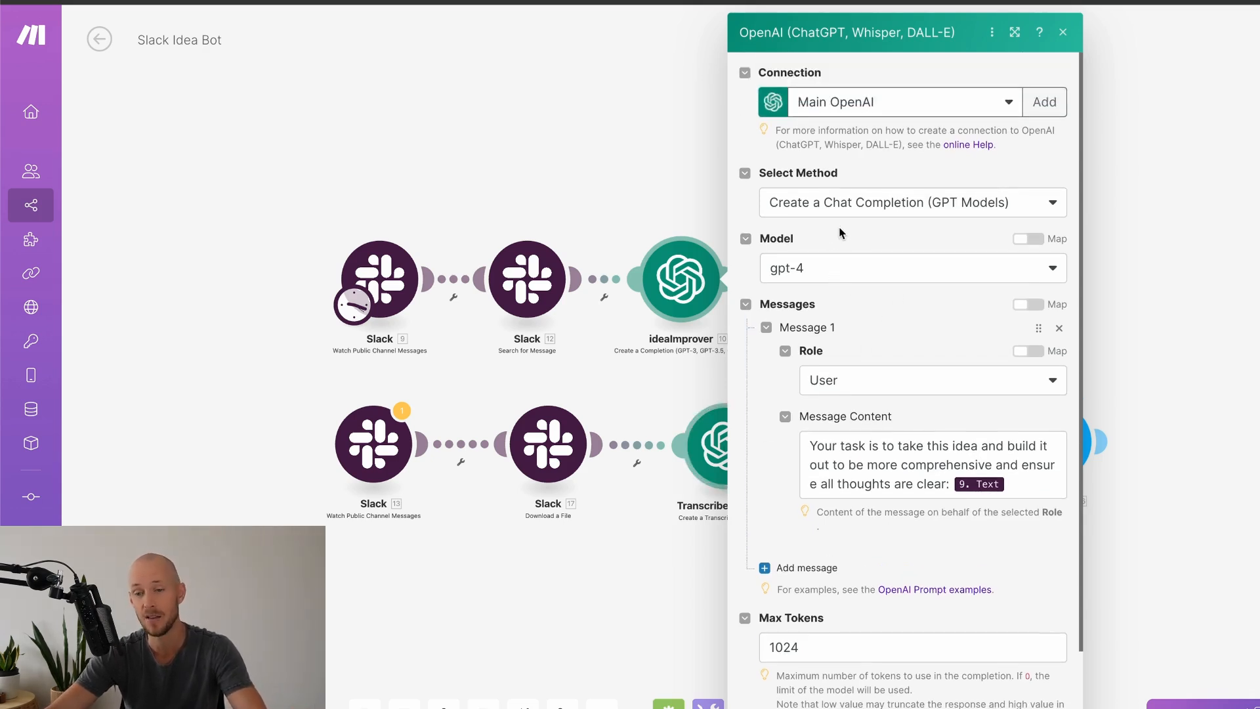
Review the text branch's Airtable module settings and check the ideasImprover table in Airtable
click(932, 464)
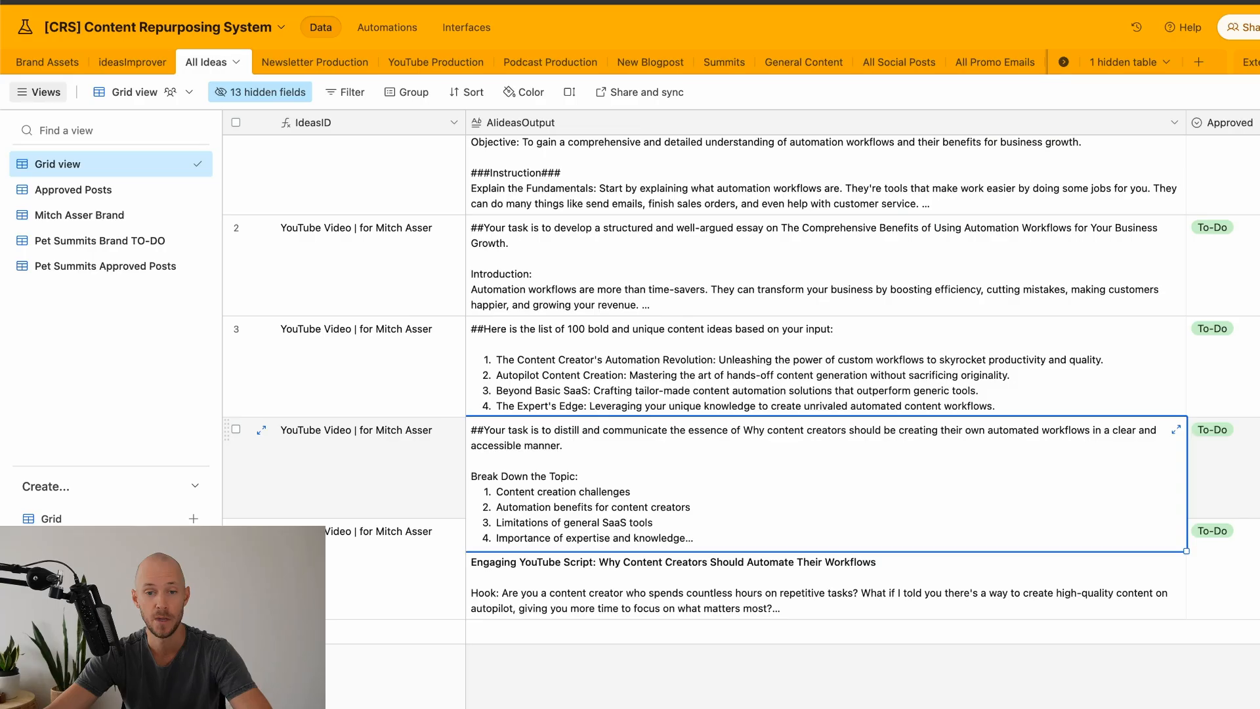
click(132, 62)
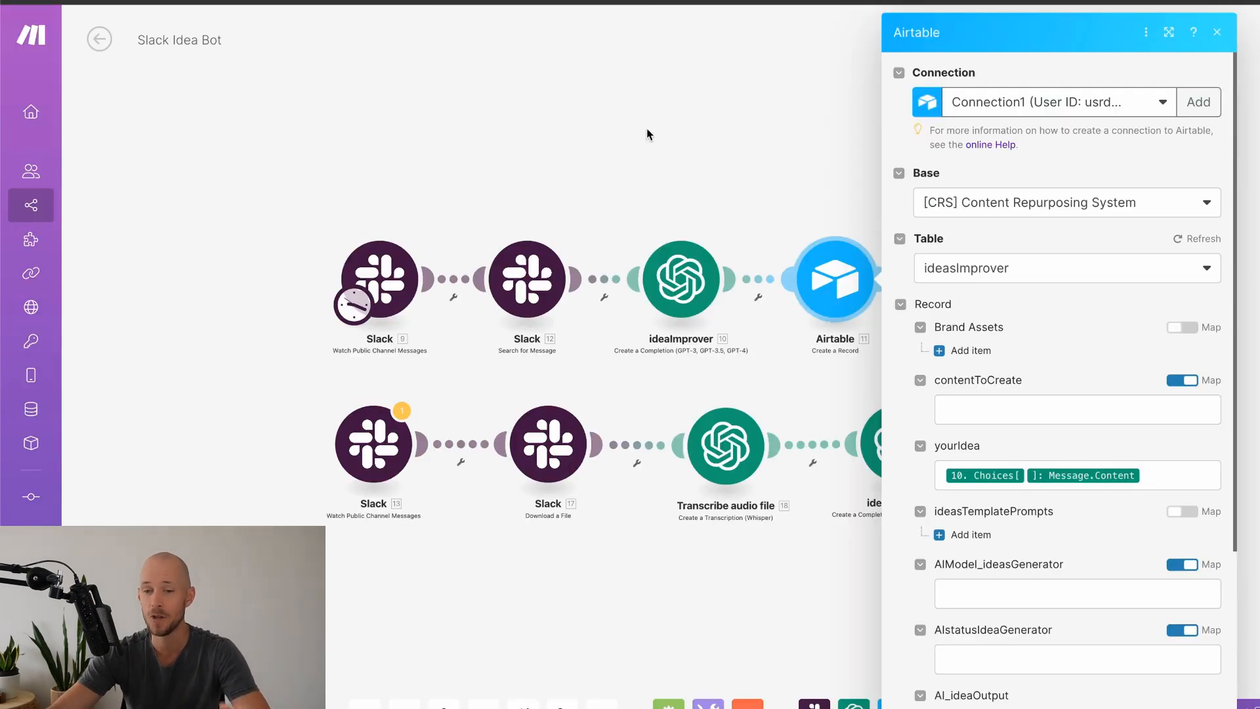
Review the voice branch's Slack ideaschannel watcher and Download a File module settings
click(1217, 32)
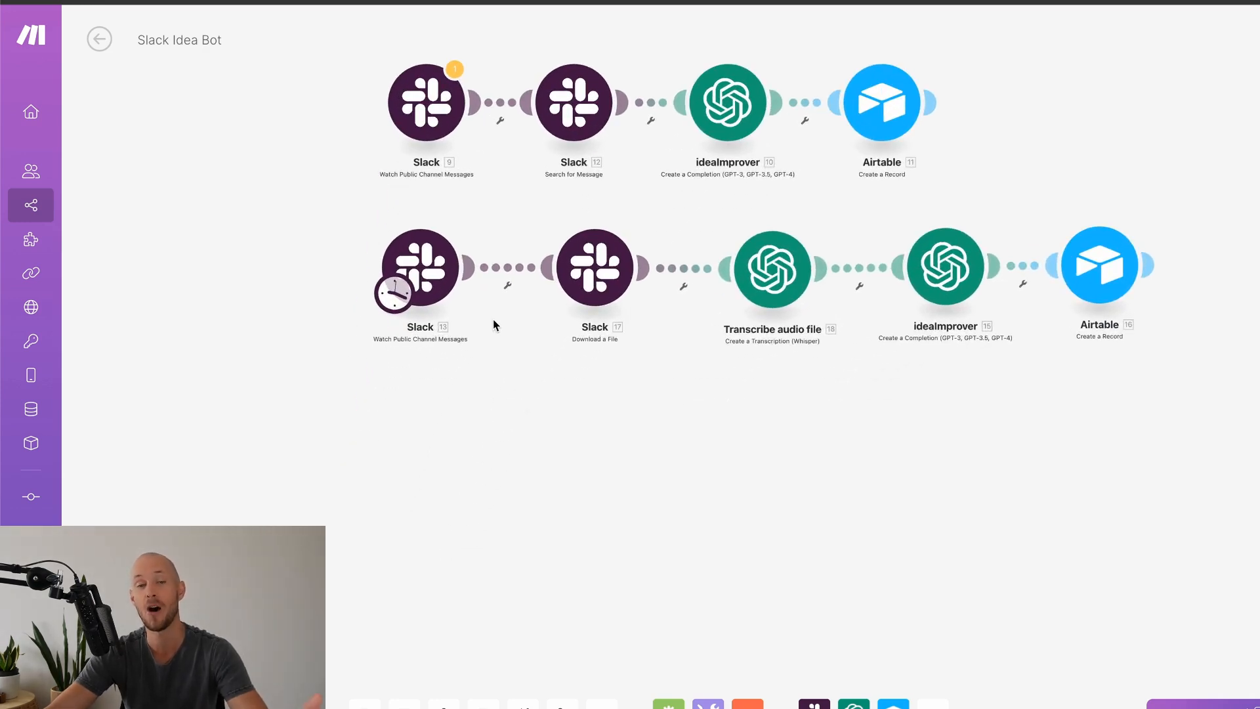
mouse_move(499, 325)
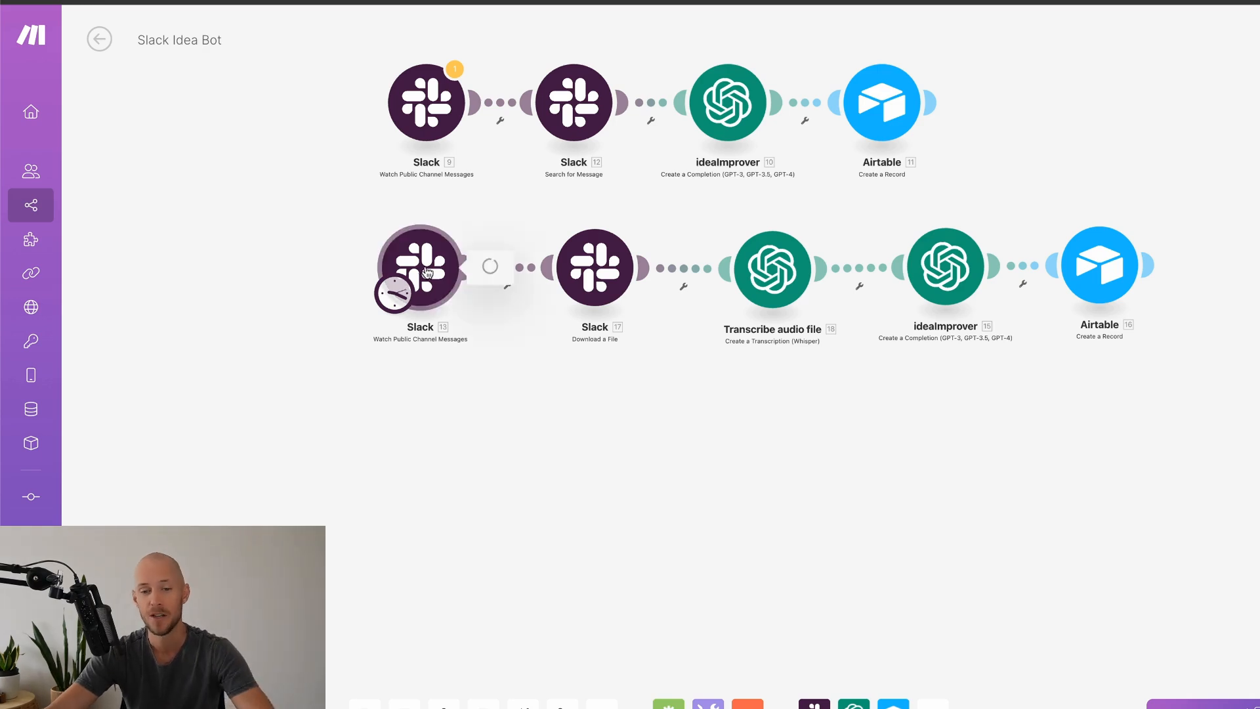
click(420, 266)
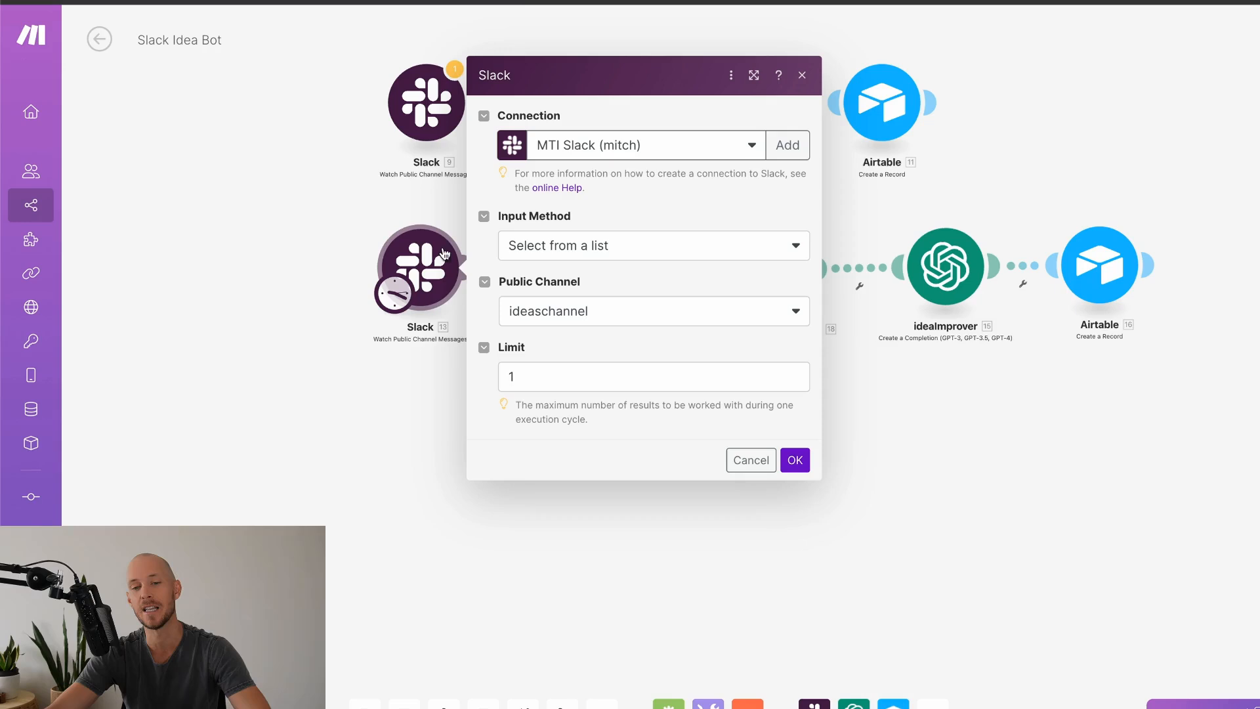
click(793, 460)
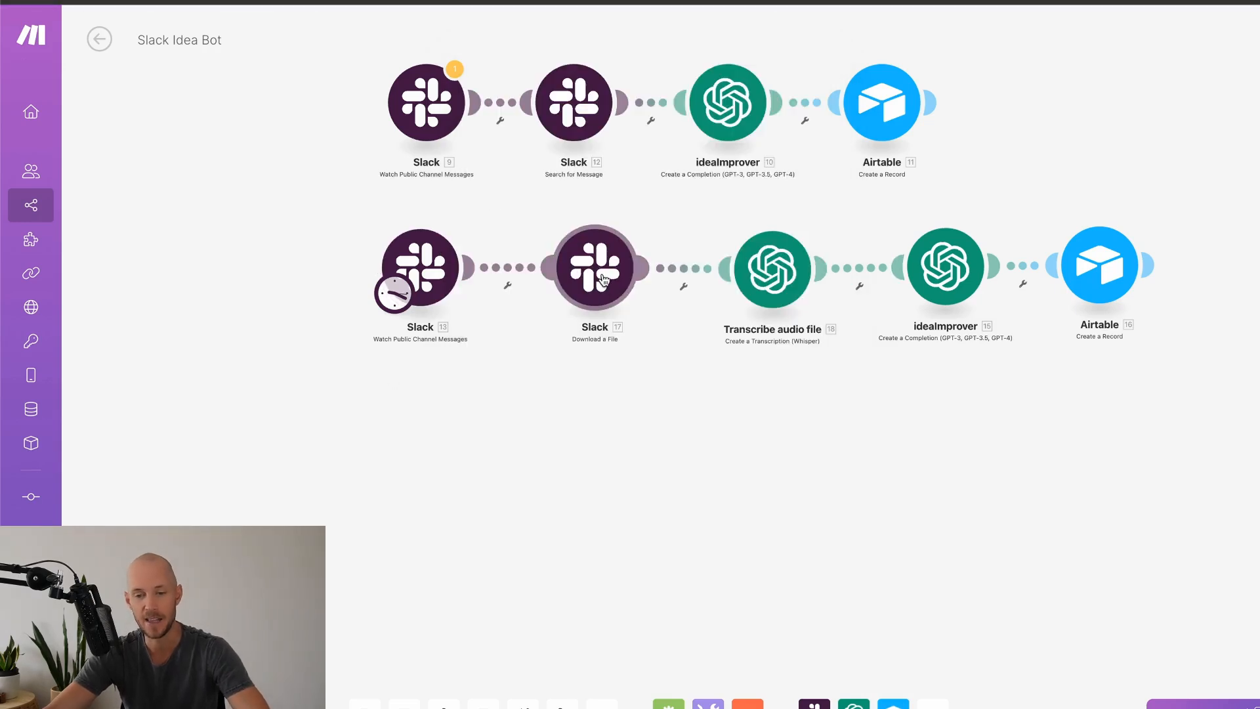
click(594, 268)
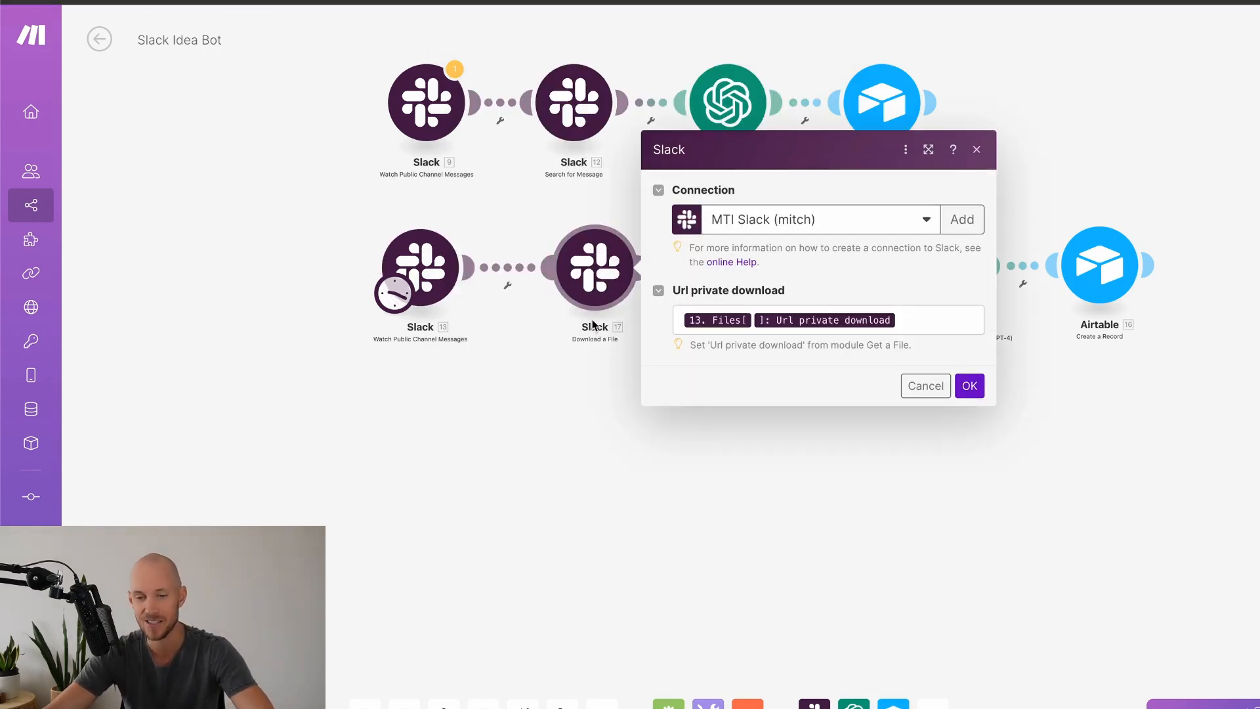
mouse_move(632, 286)
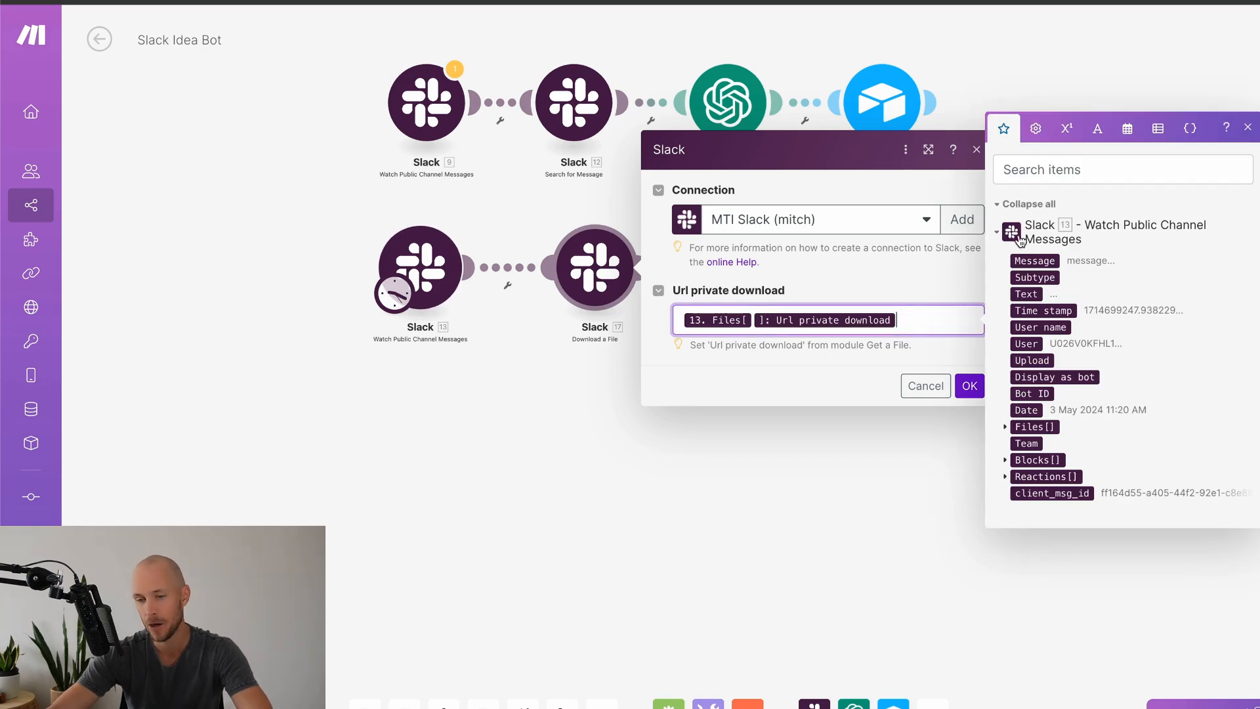
click(1034, 427)
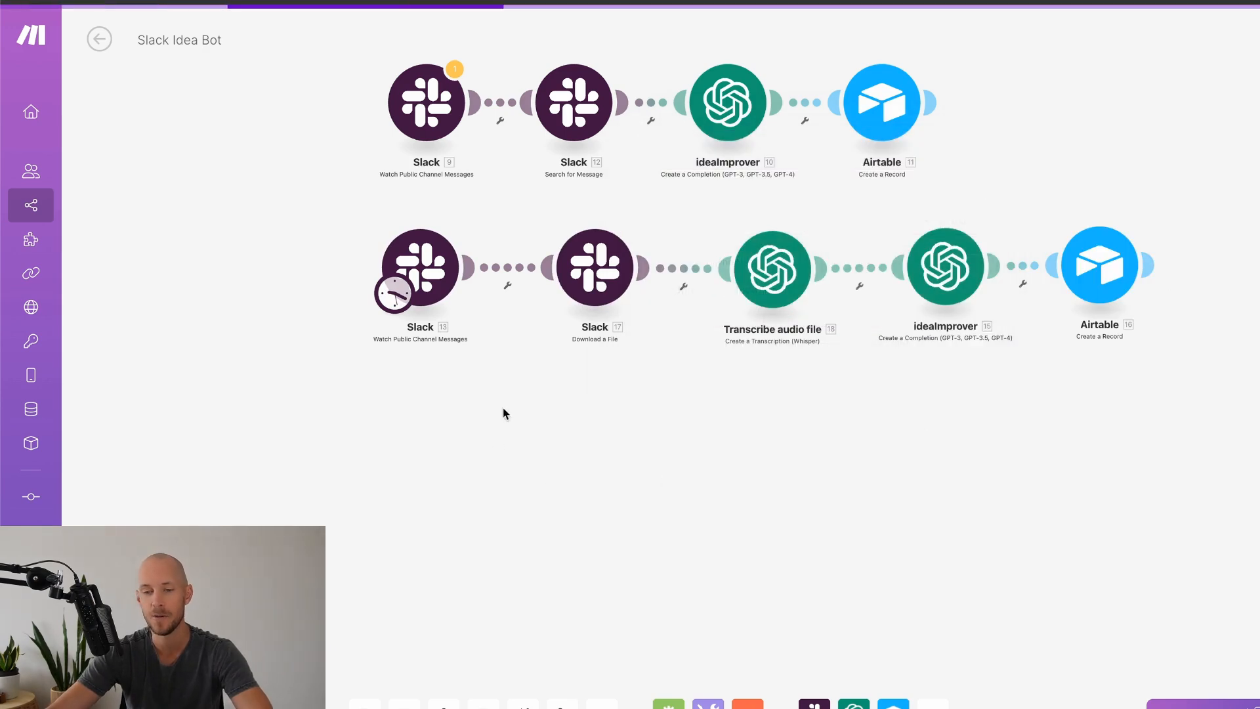
Review the Whisper-1 transcription and Airtable ideasImprover record-creation settings, returning to the canvas
click(770, 267)
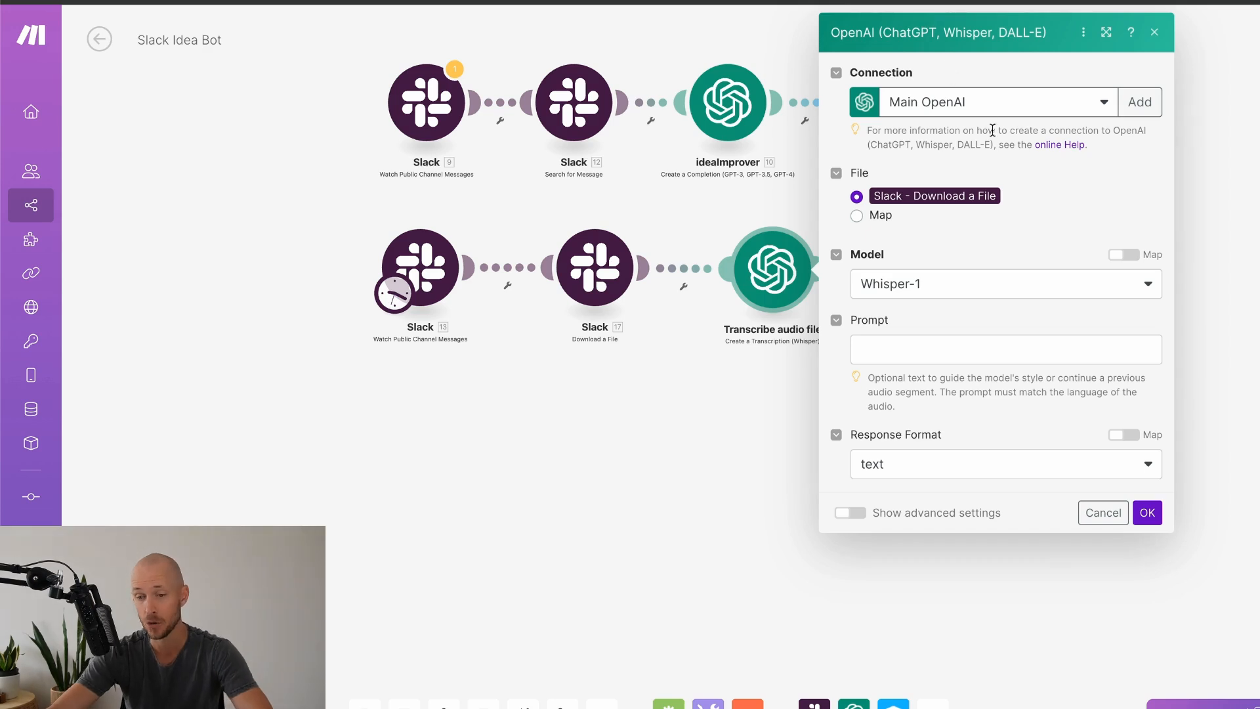
click(1147, 512)
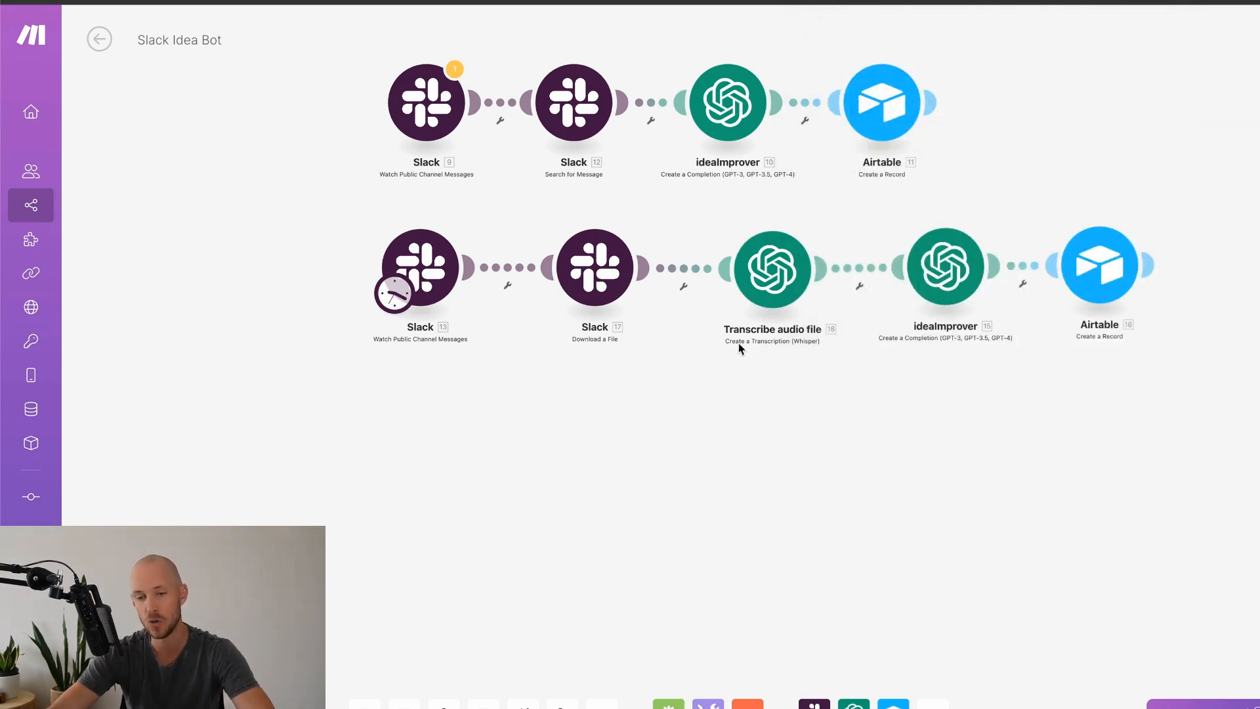
mouse_move(807, 353)
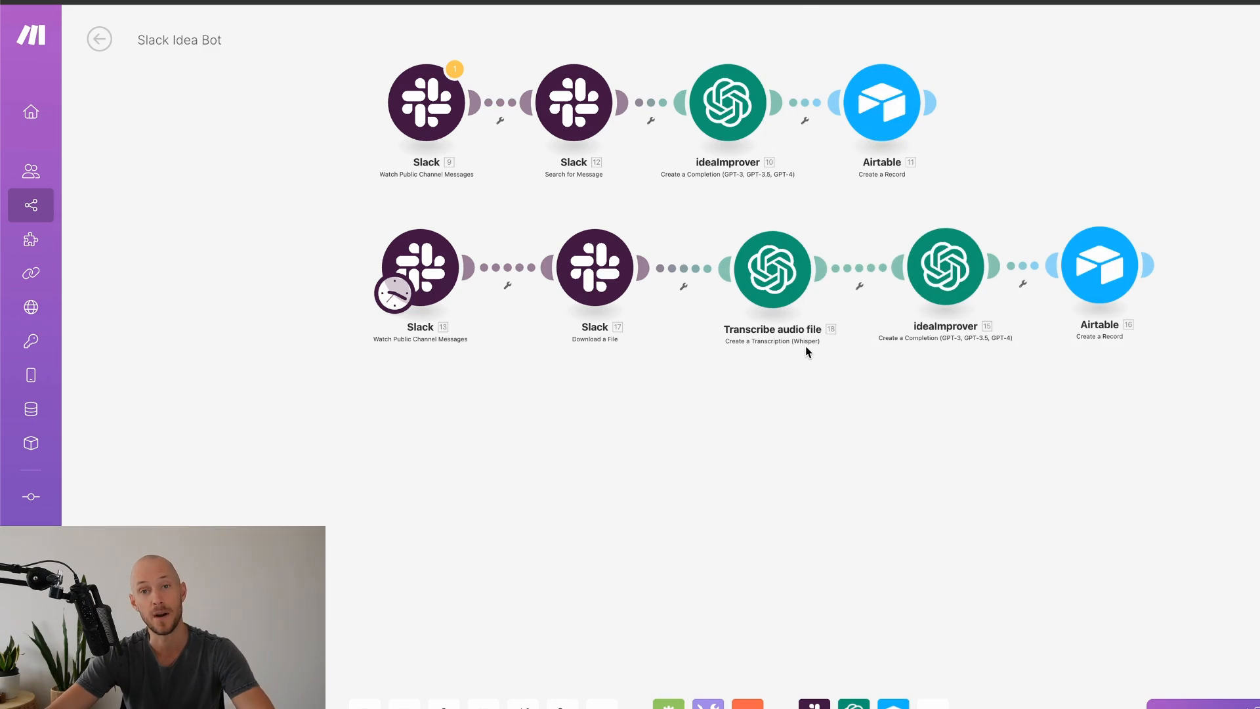
mouse_move(595, 265)
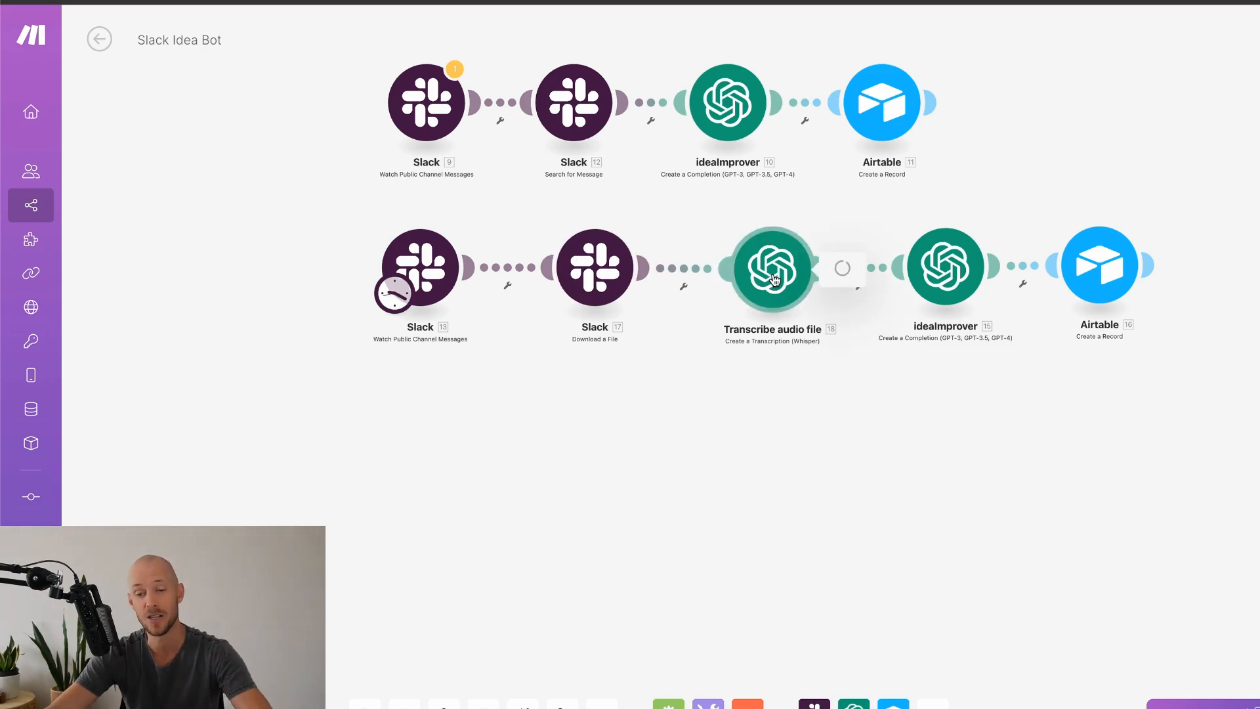
click(772, 267)
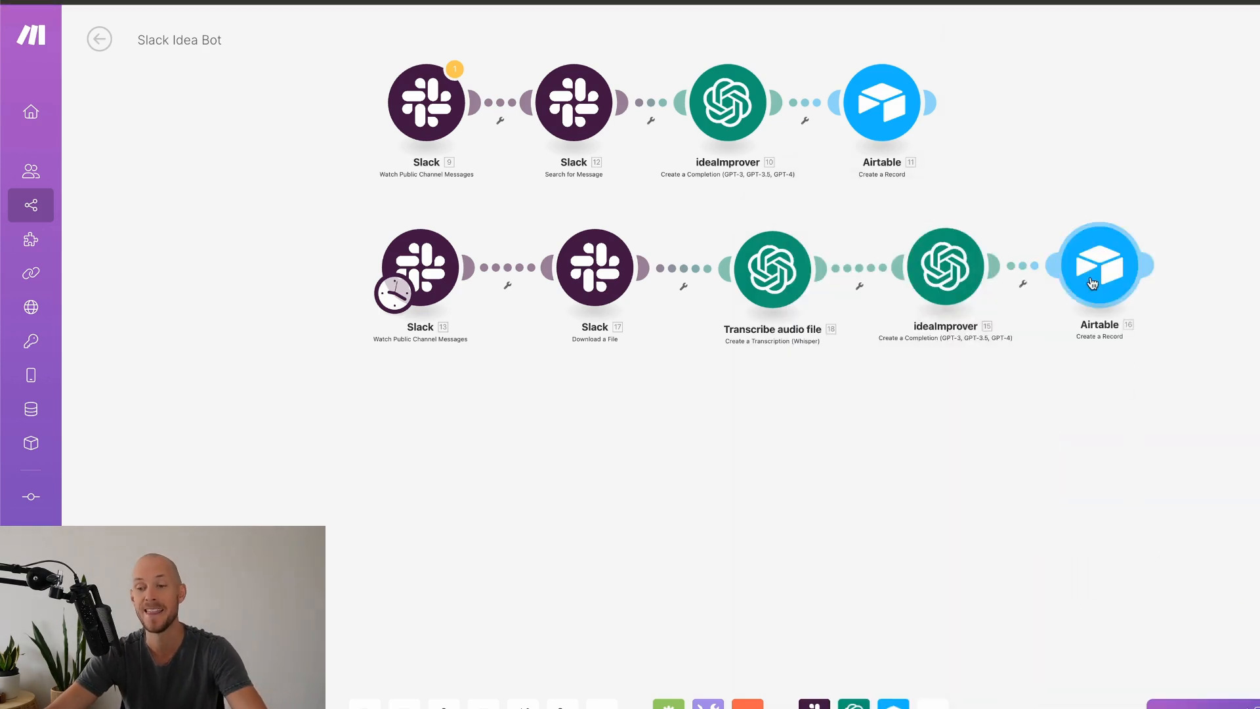
click(1099, 262)
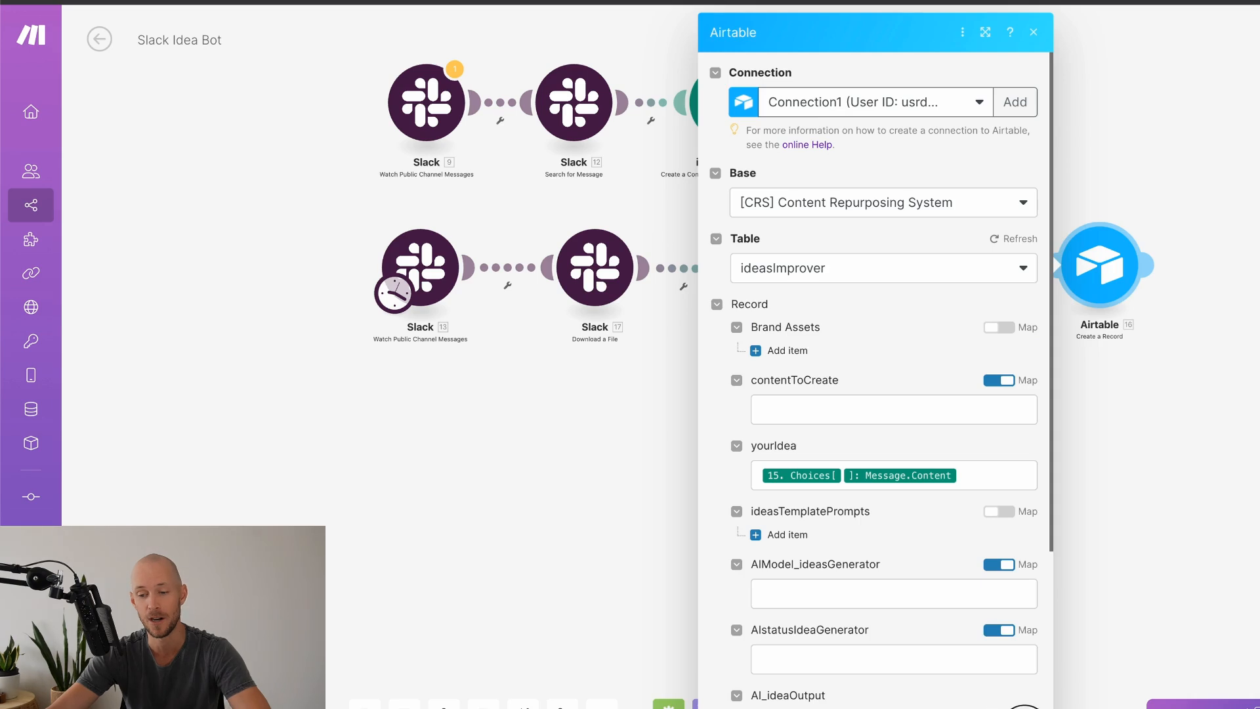
click(1033, 32)
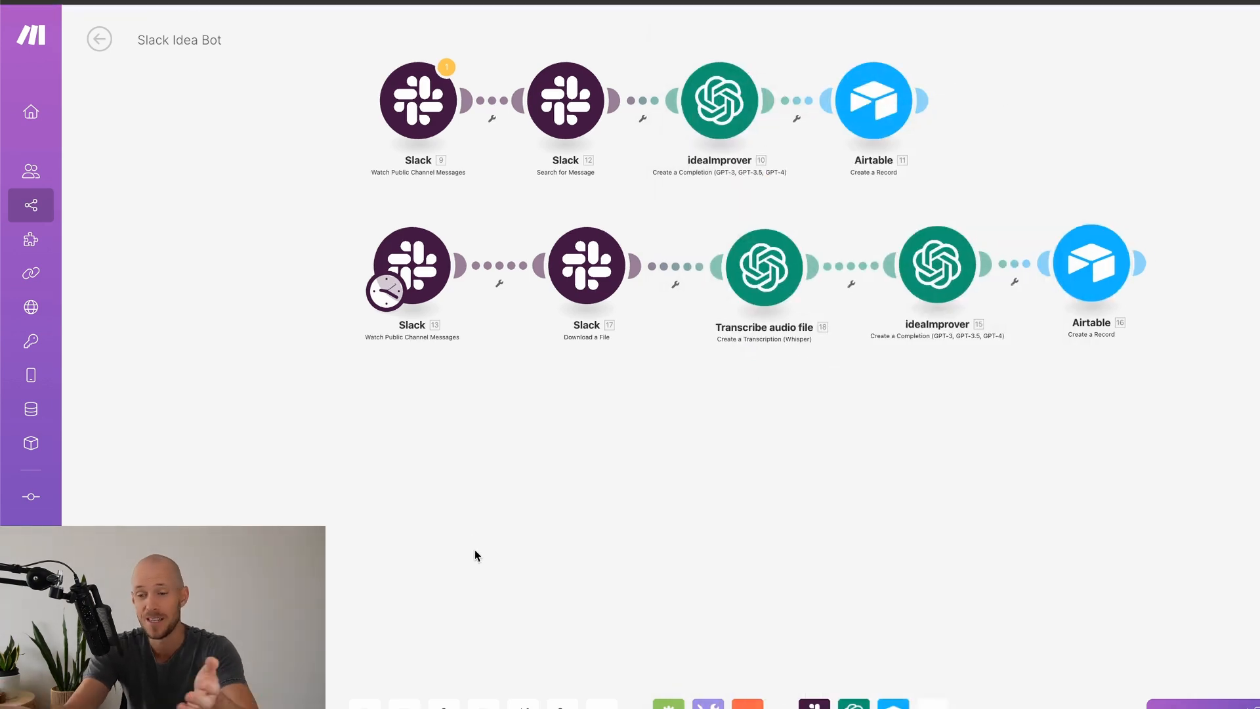